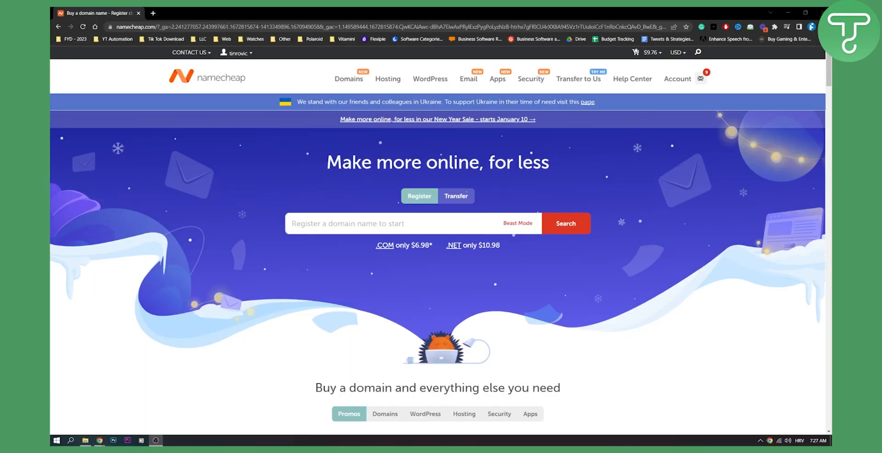
mouse_move(724, 256)
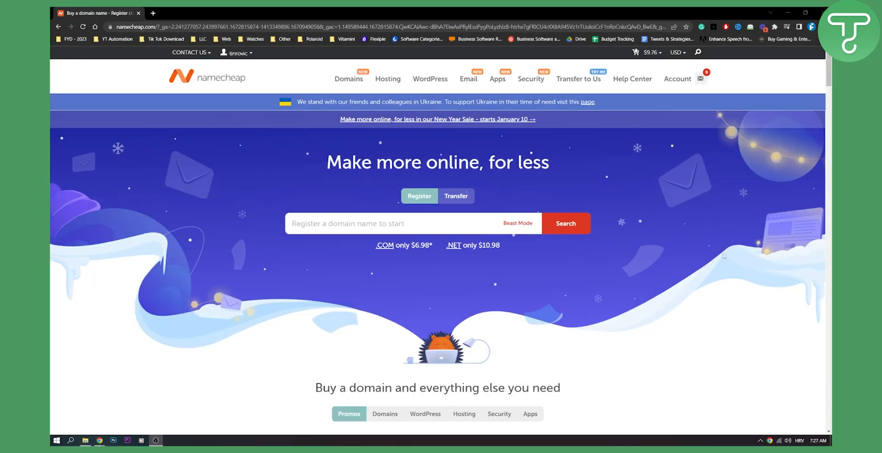
Go to the Domain List from the Account menu.
click(678, 79)
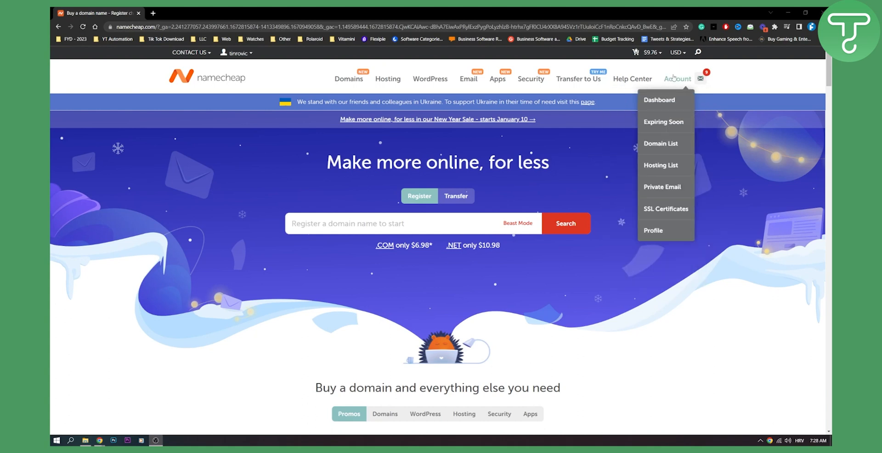
mouse_move(661, 143)
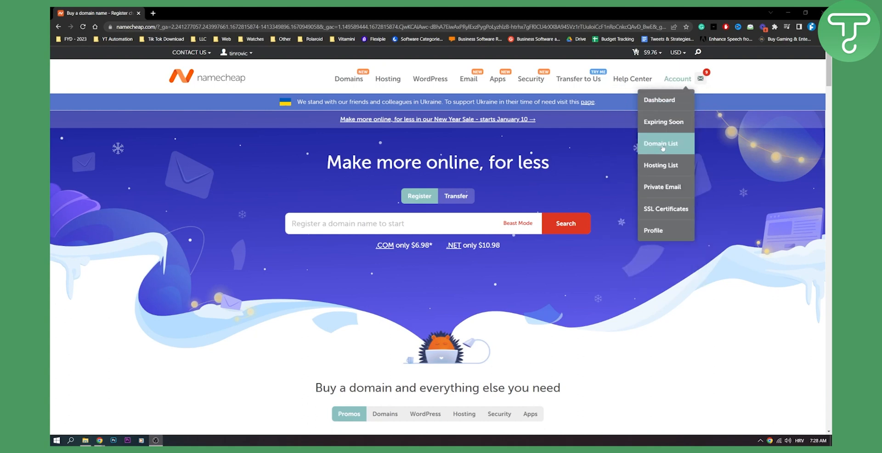
click(662, 143)
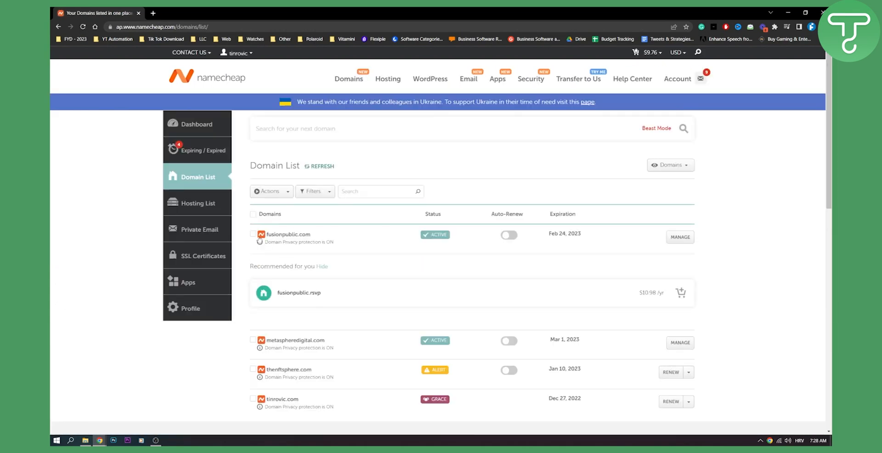
mouse_move(680, 236)
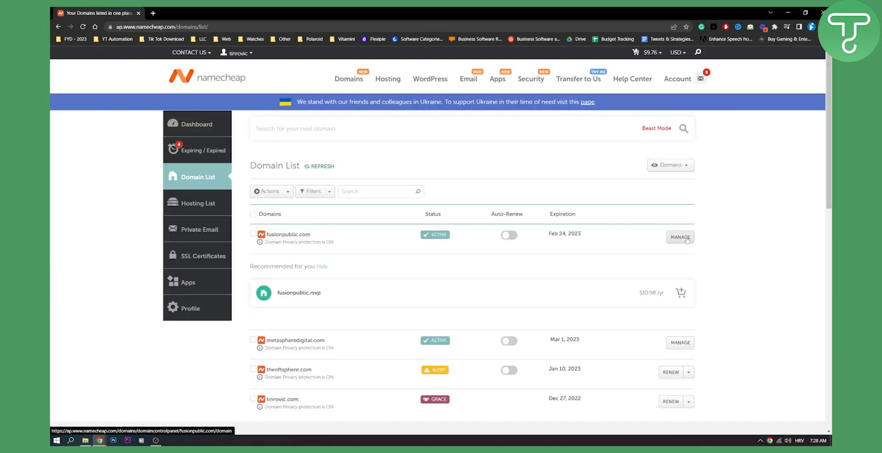
Manage fusionpublic.com and bring up its Advanced DNS host records.
click(680, 236)
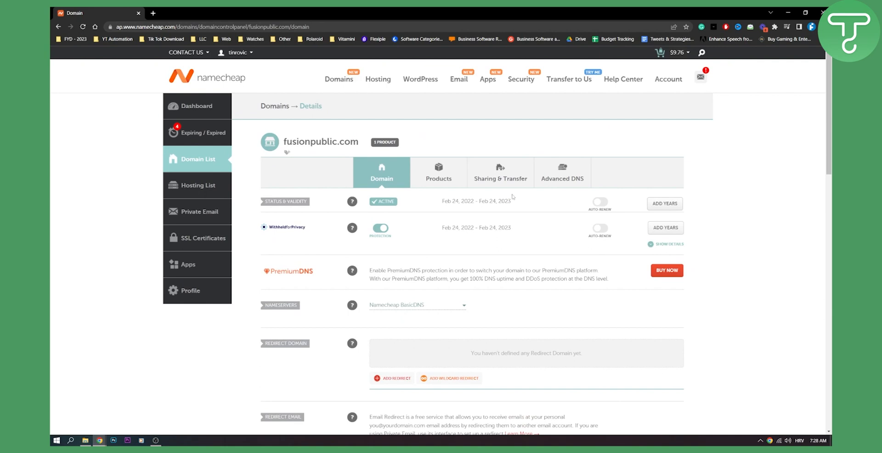
click(562, 172)
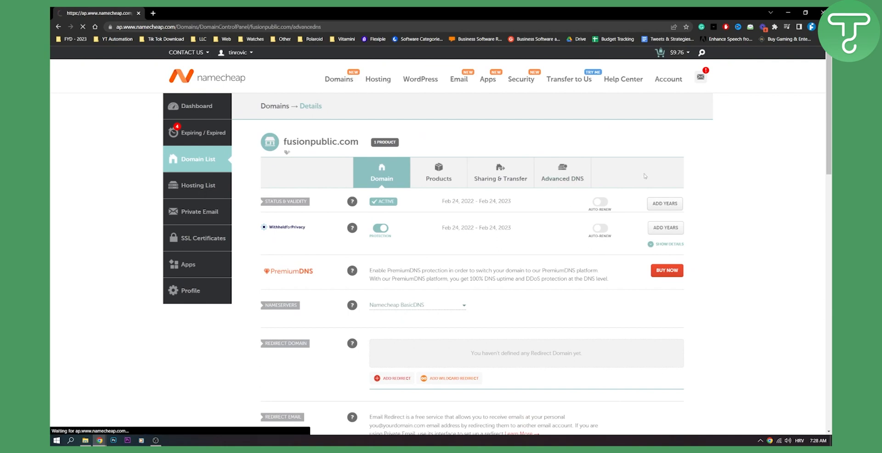
click(561, 172)
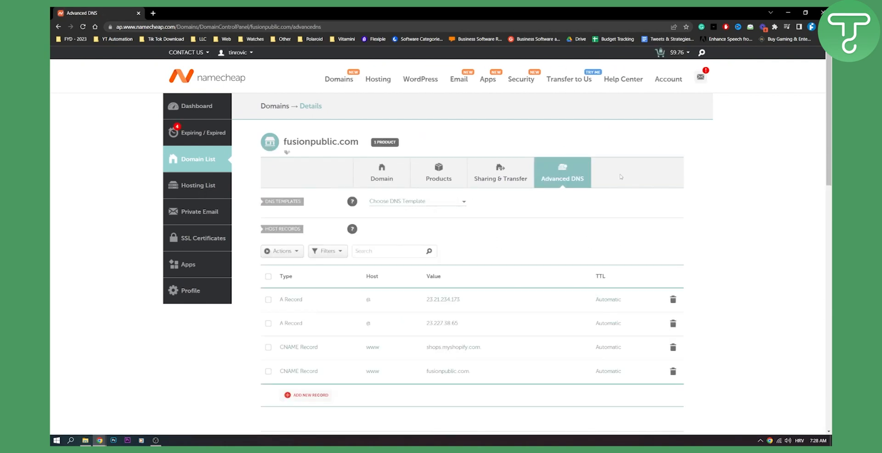
scroll(down, 3)
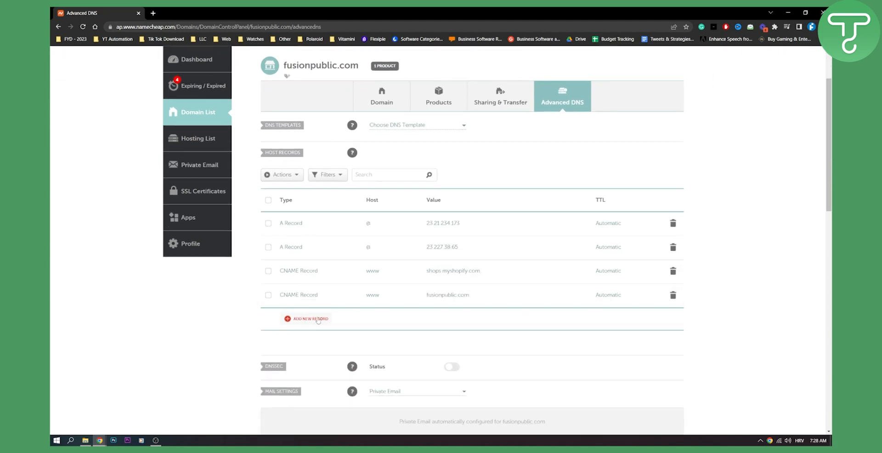
scroll(down, 3)
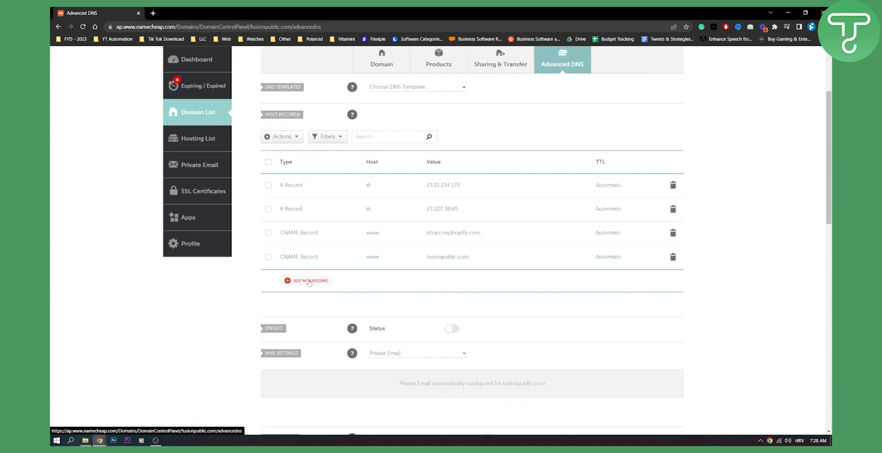
Draft an A record for host subdomain pointing to 23.21.234.173, then start a second row.
click(309, 281)
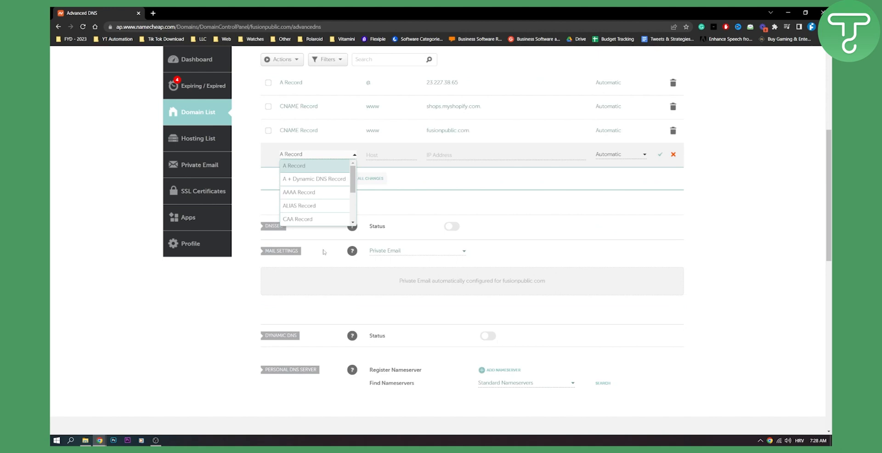
click(294, 165)
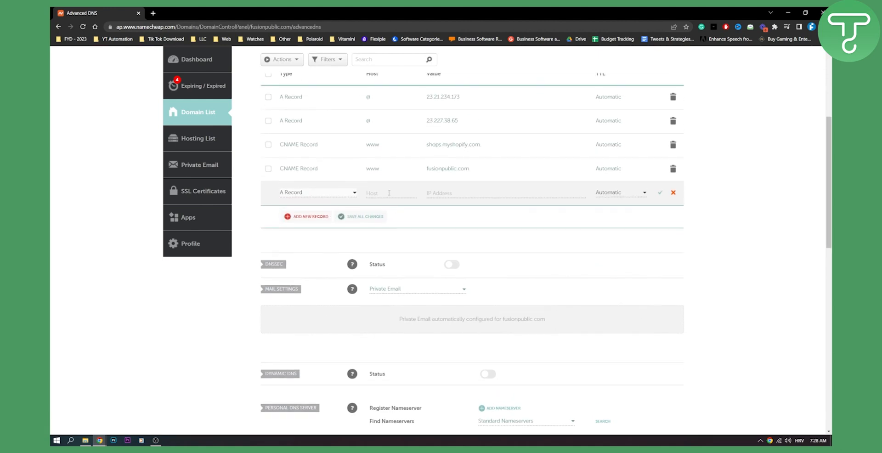
click(390, 192)
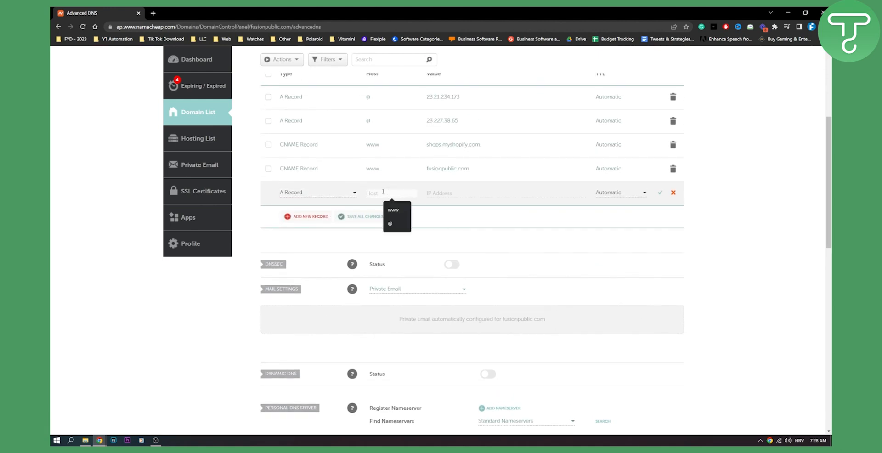
text(subdomain)
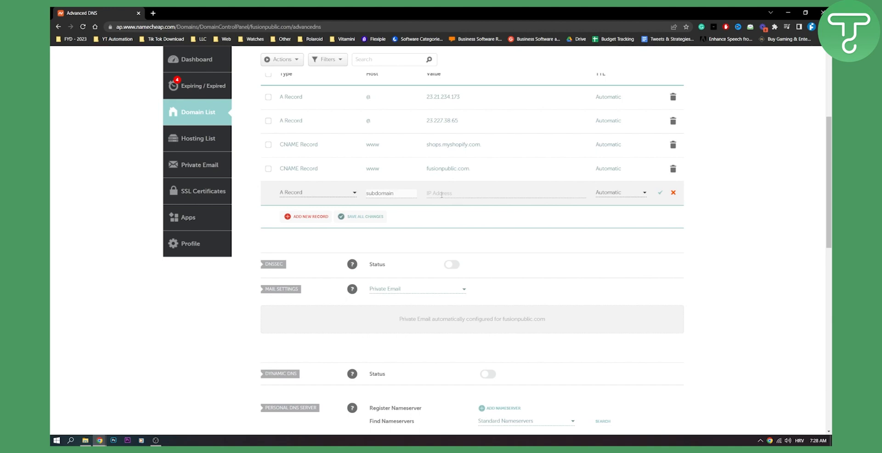
click(505, 193)
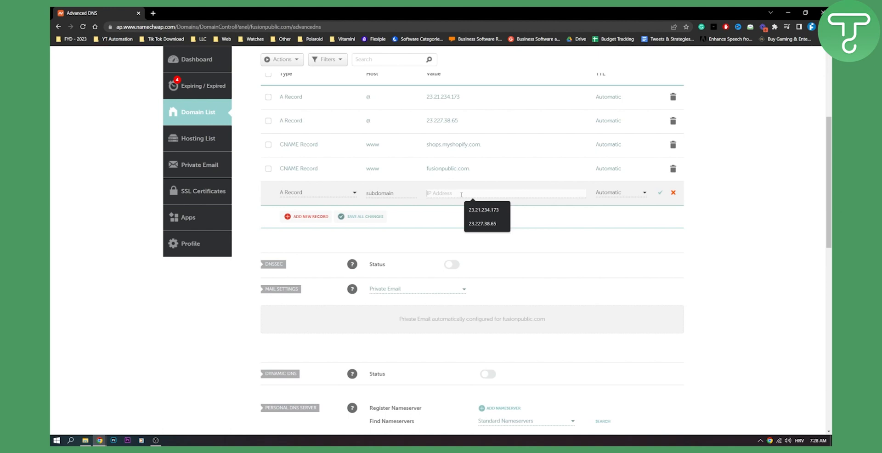
click(483, 209)
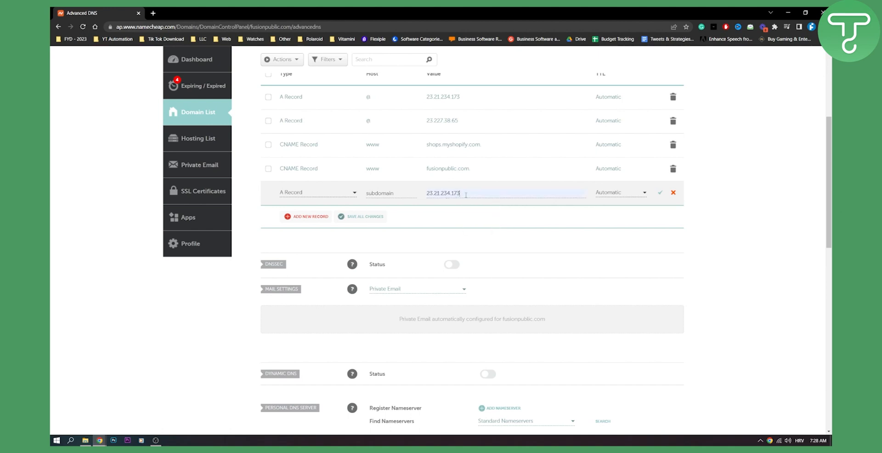
double_click(443, 192)
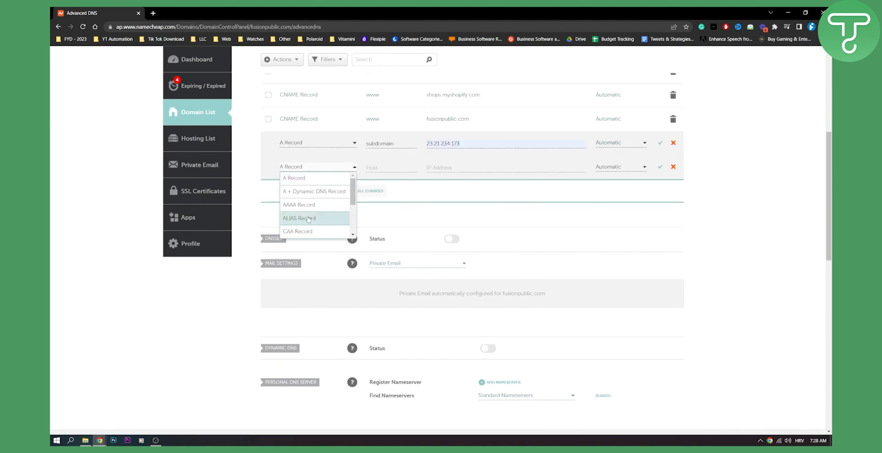
click(390, 167)
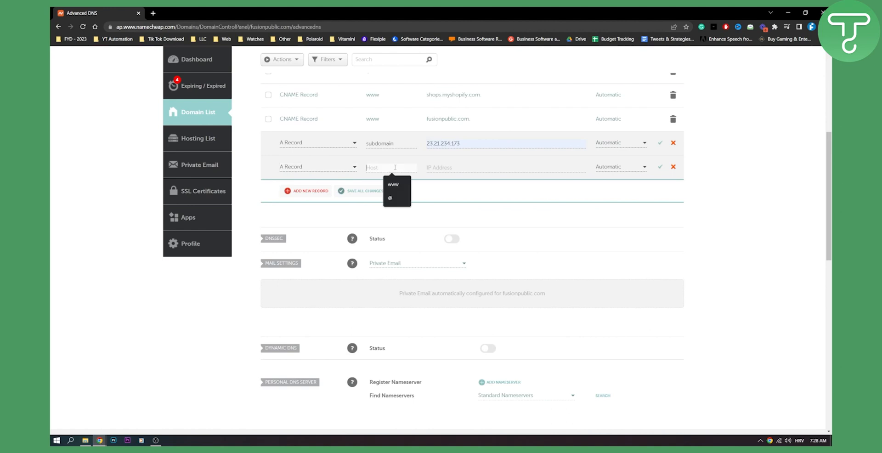
text(www.sudomain.com)
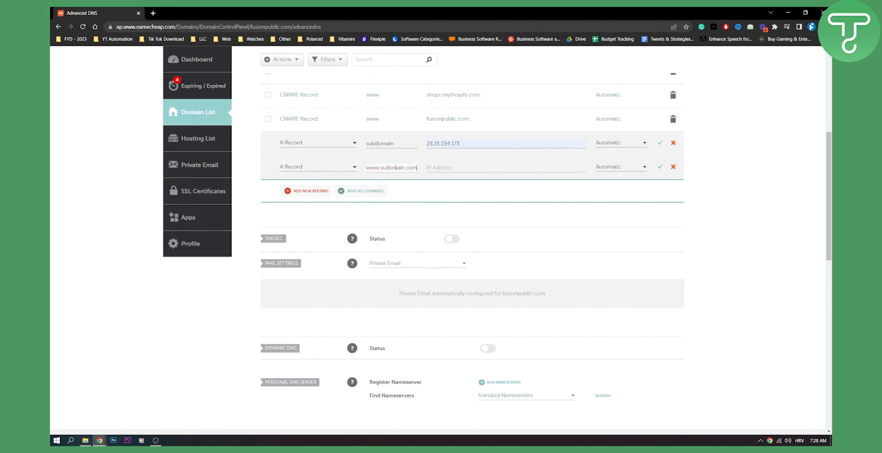
click(504, 168)
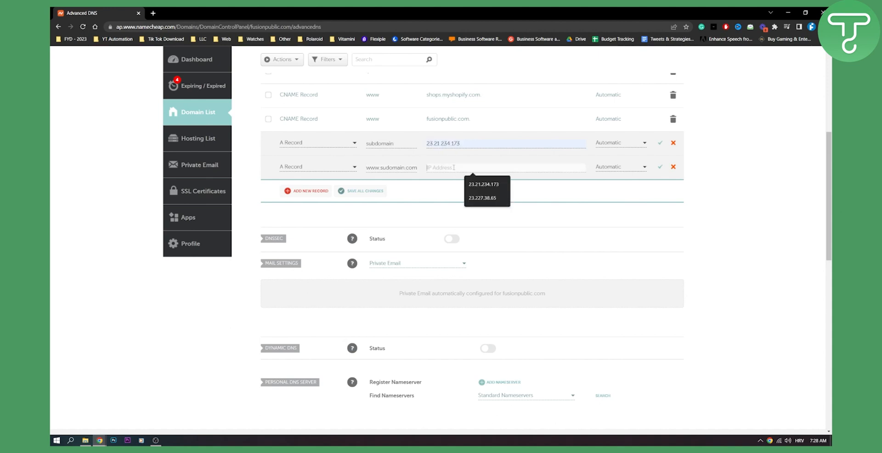
click(484, 184)
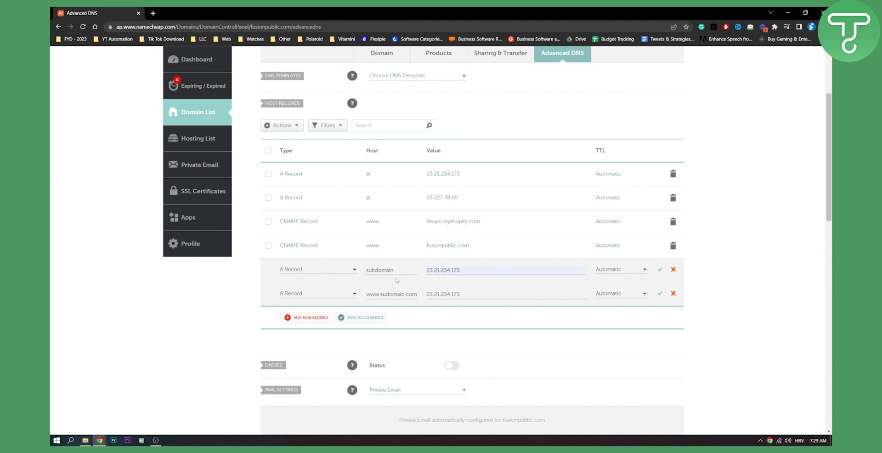
mouse_move(400, 270)
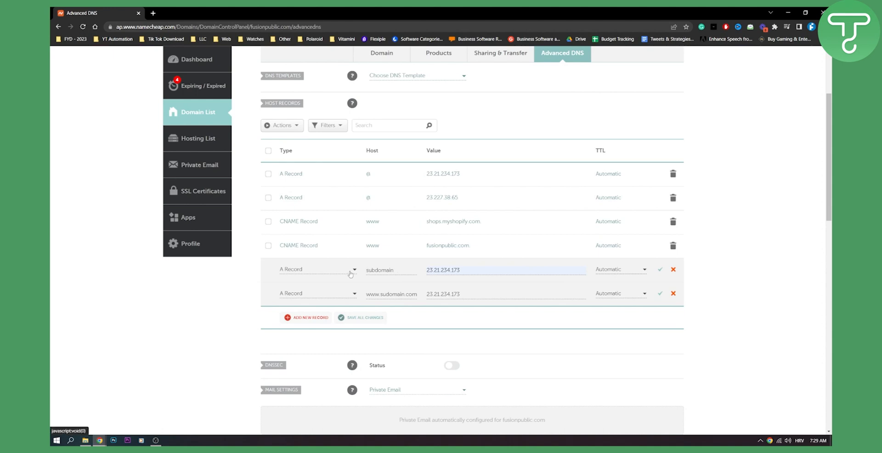
mouse_move(373, 297)
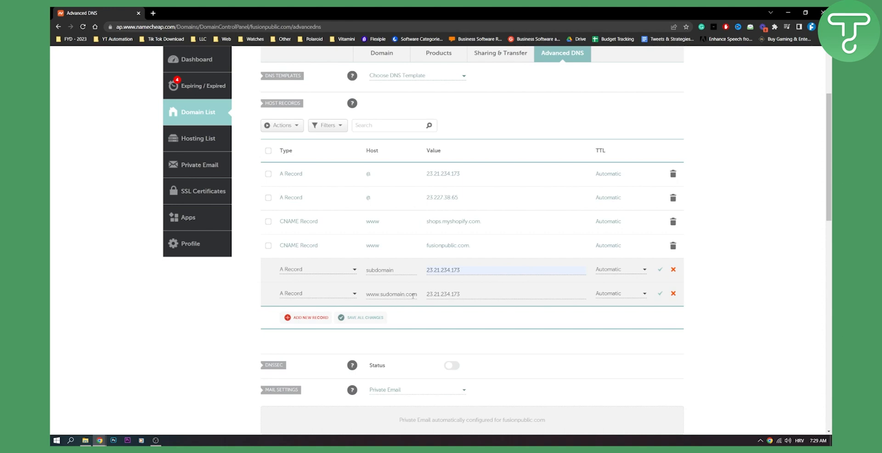
triple_click(443, 269)
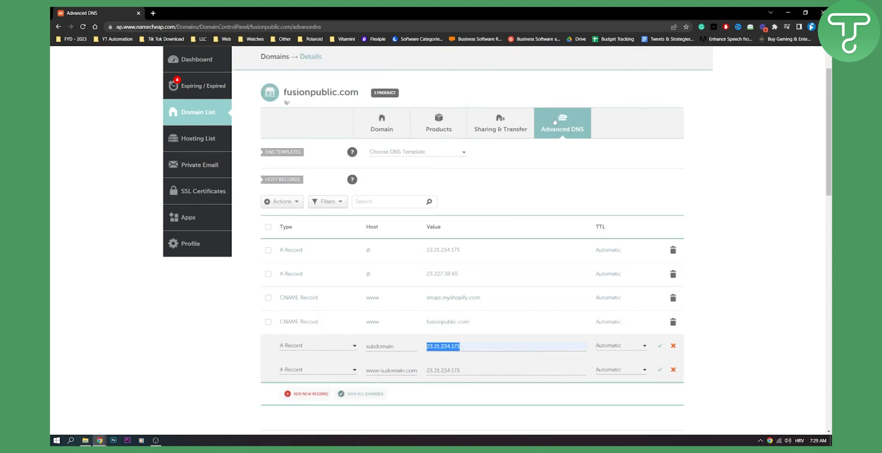
scroll(down, 3)
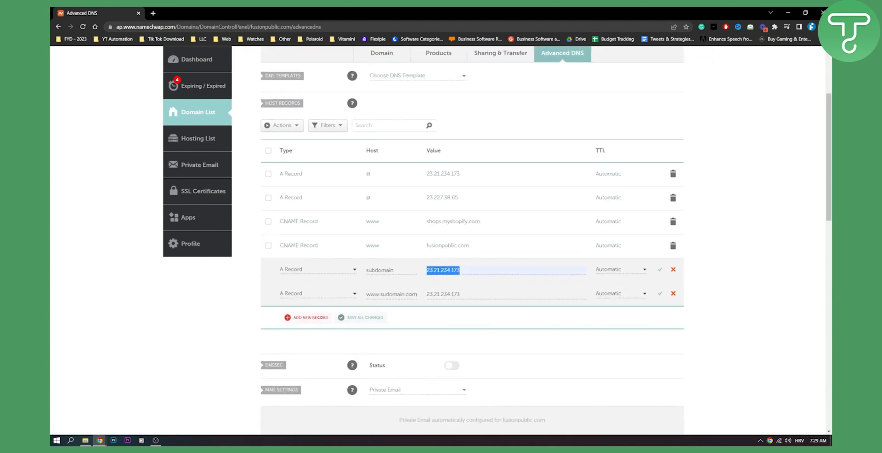